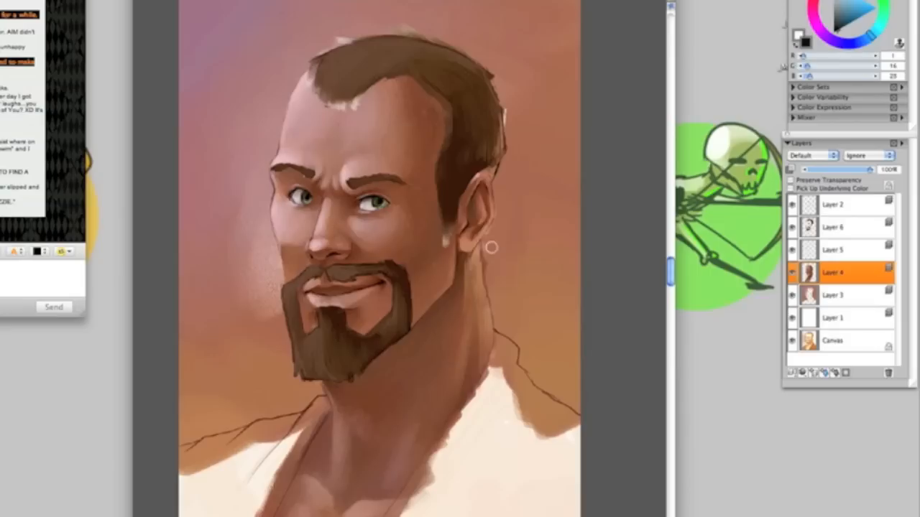
On Layer 4, shape the goatee and blend the shading across the man's face
left_click(833, 227)
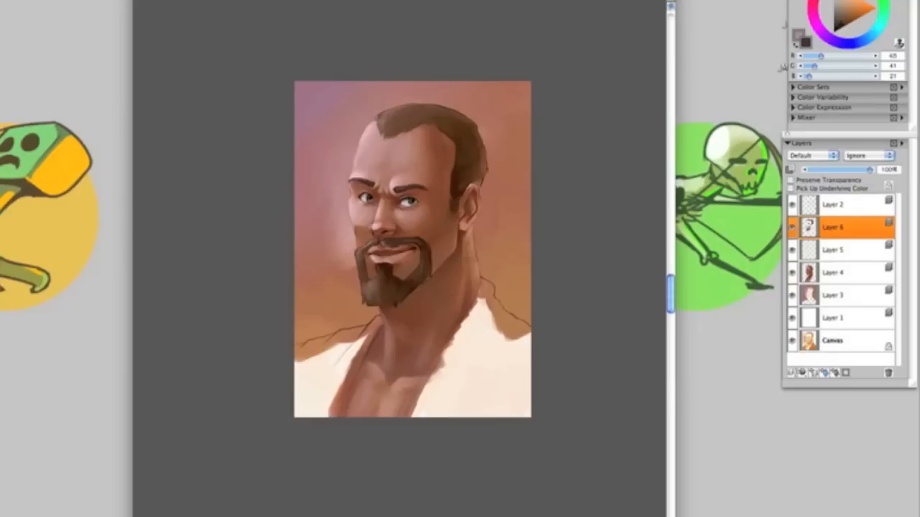
On a new Layer 7, paint a dark robe covering the man's shoulders and chest
left_click(831, 273)
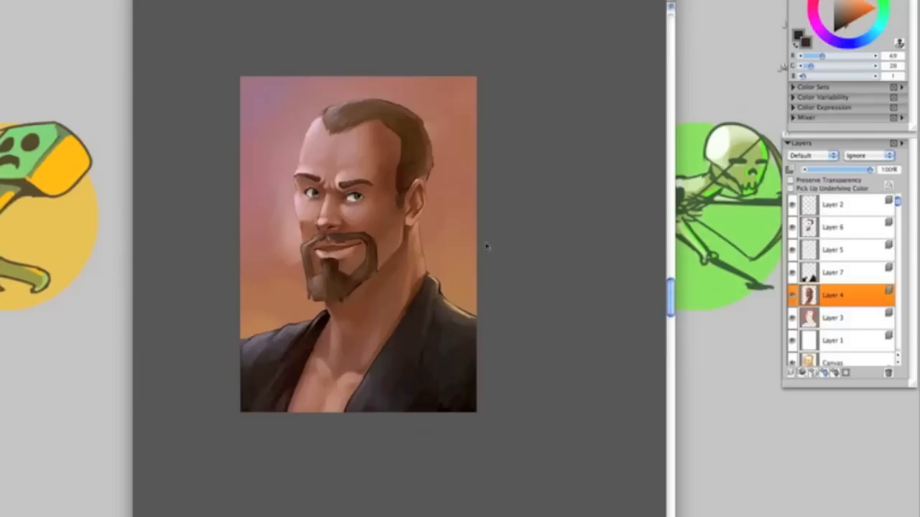
On Layer 3, brush a blue-to-orange gradient into the background behind the man
left_click(842, 318)
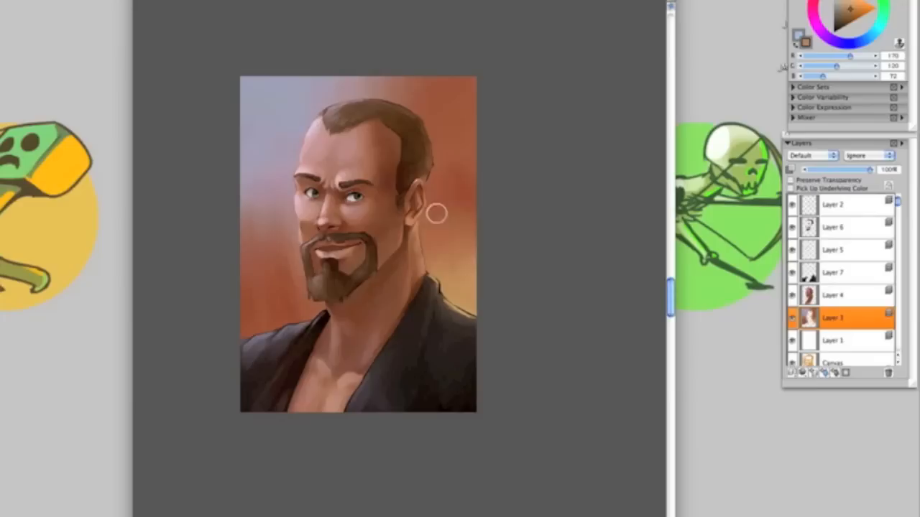
left_click(839, 296)
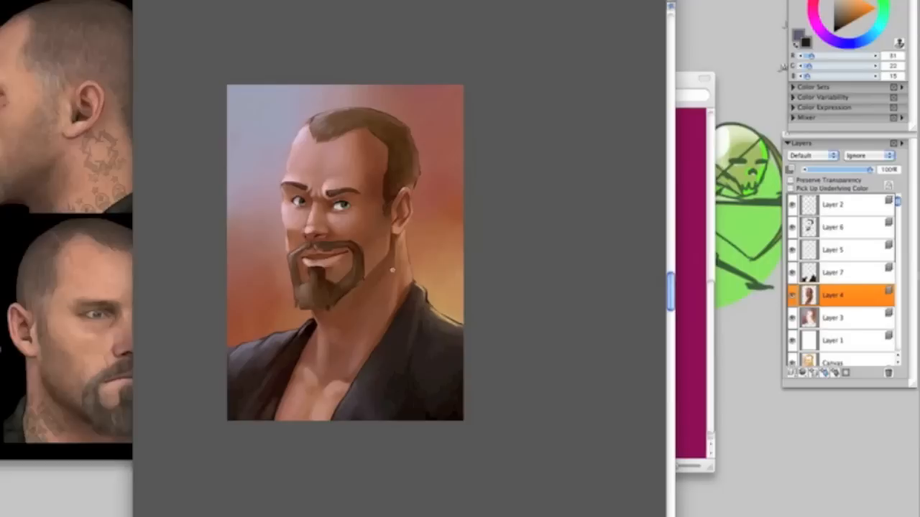